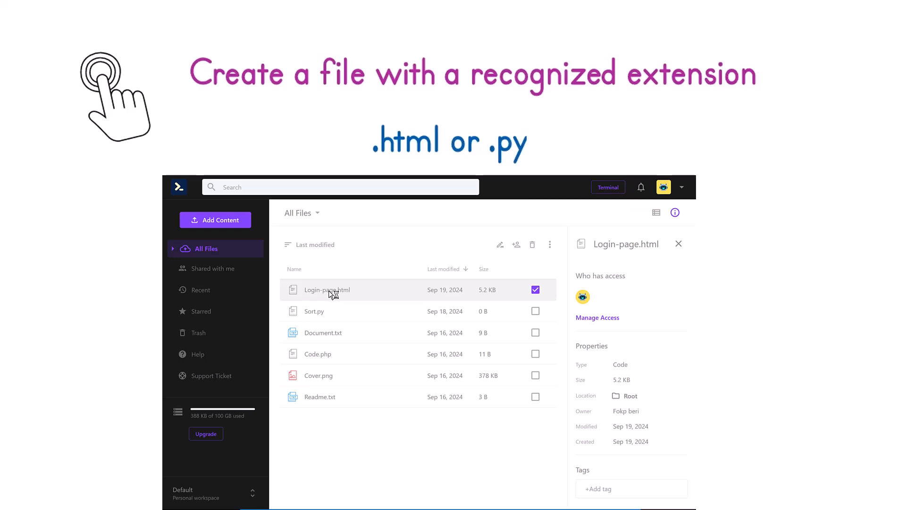
- Select Login-page.html in All Files to bring up its actions
{"action": "double_click", "coordinate": [327, 289]}
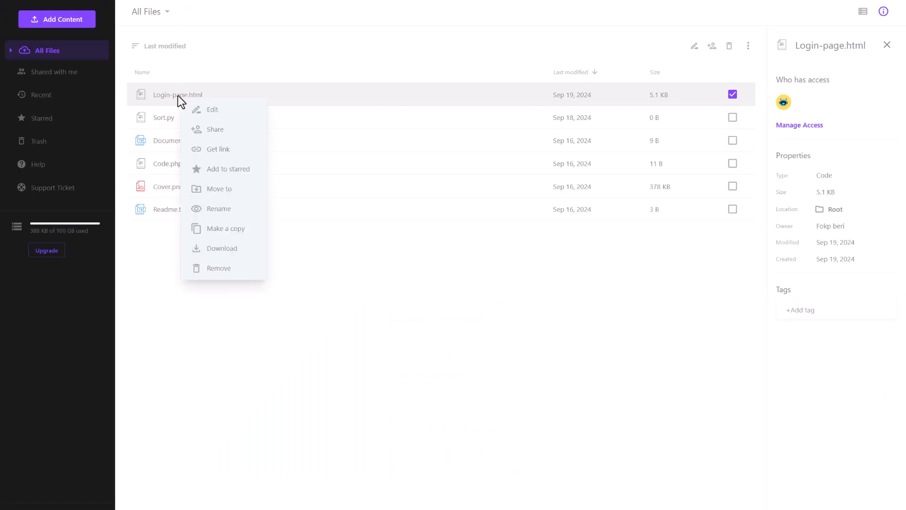
{"action": "left_click", "coordinate": [215, 129]}
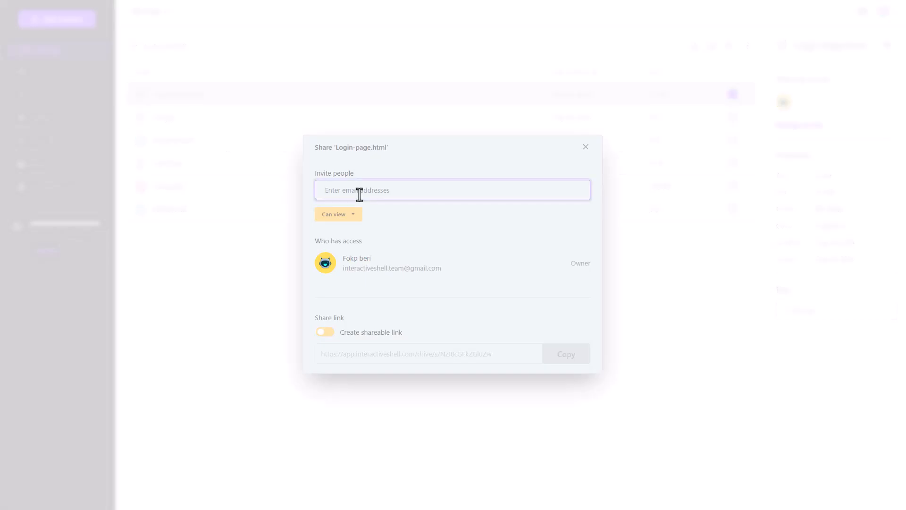
{"action": "type", "text": "hello@example.co"}
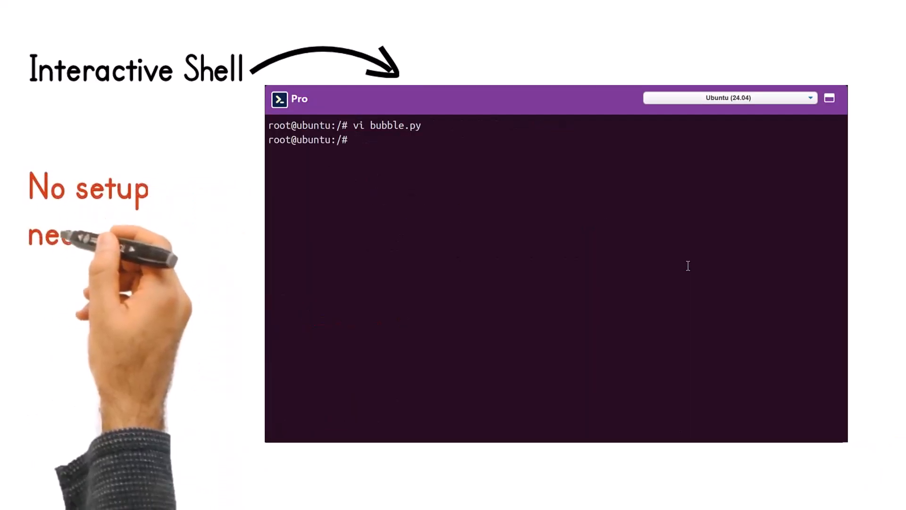
- Run python3 bubble.py and gcc --version, then type ping 8.8.8 in the terminal
{"action": "type", "text": "python3 bubble.py"}
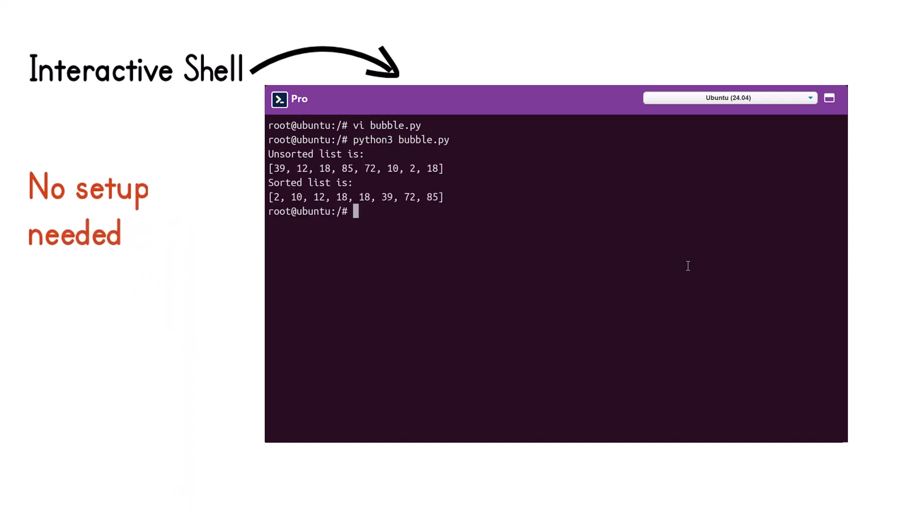
{"action": "type", "text": "gcc --version"}
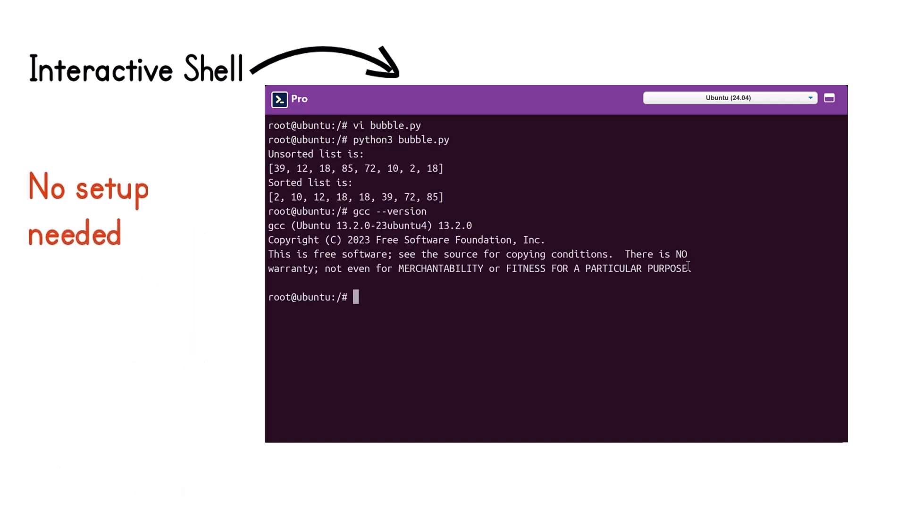
{"action": "type", "text": "ping 8.8.8"}
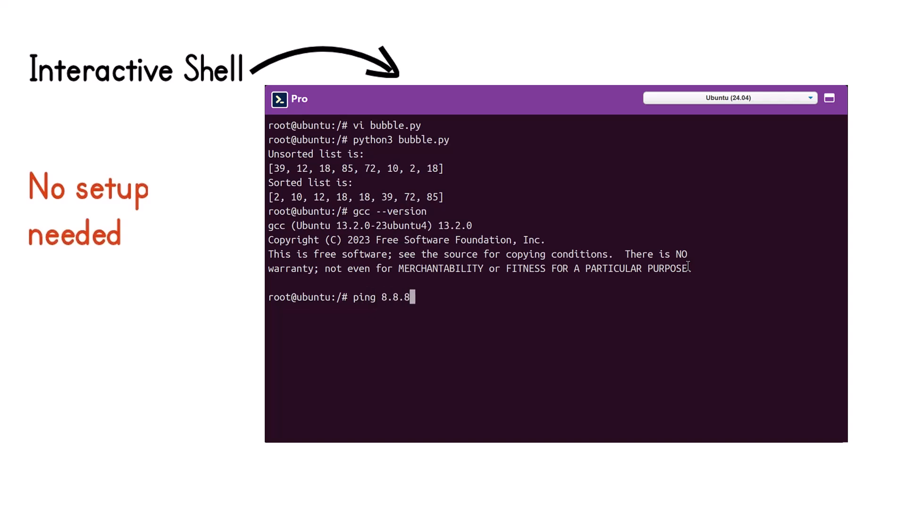